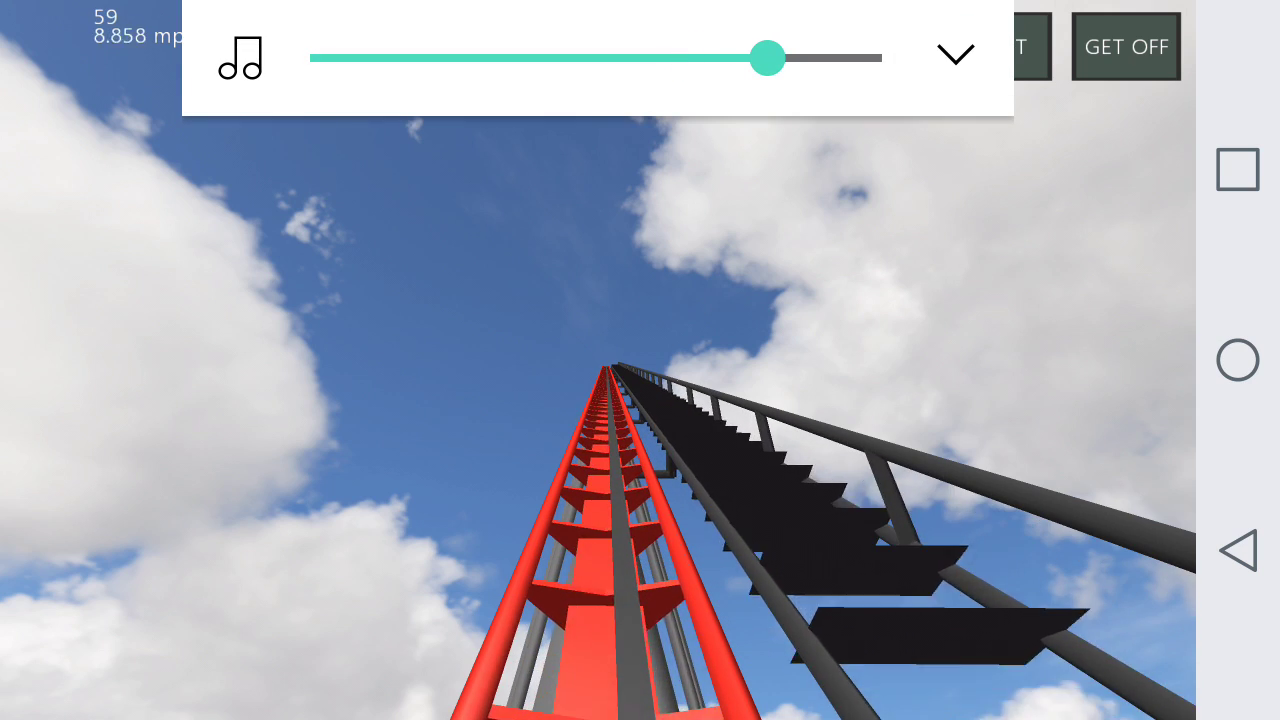
# Nudge the media volume slightly higher and dismiss the volume panel over the lift-hill ride
pyautogui.click(954, 54)
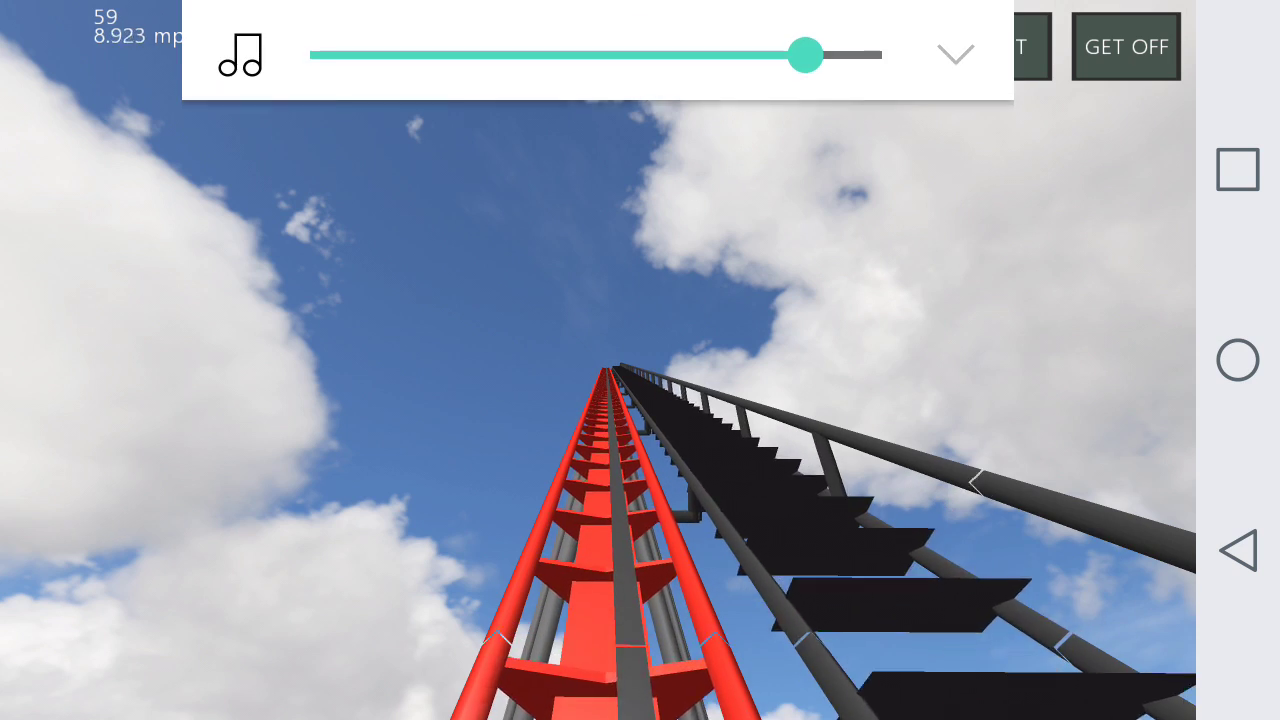
pyautogui.click(954, 52)
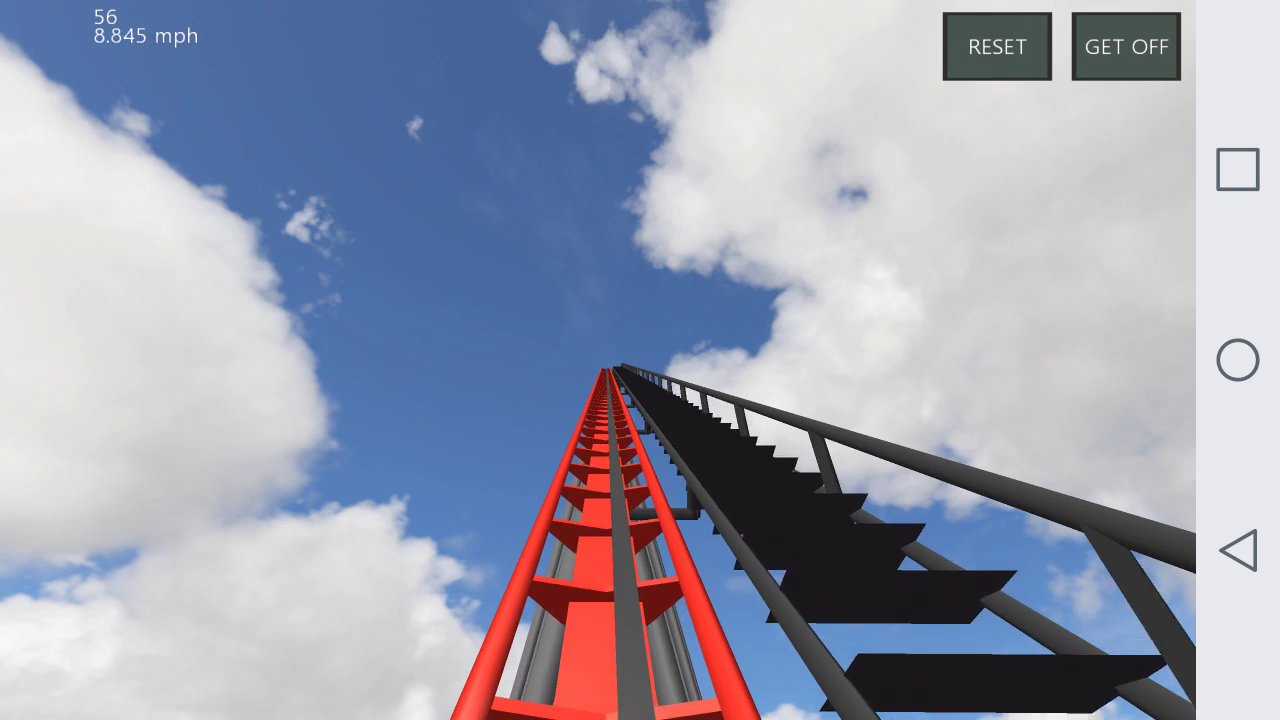